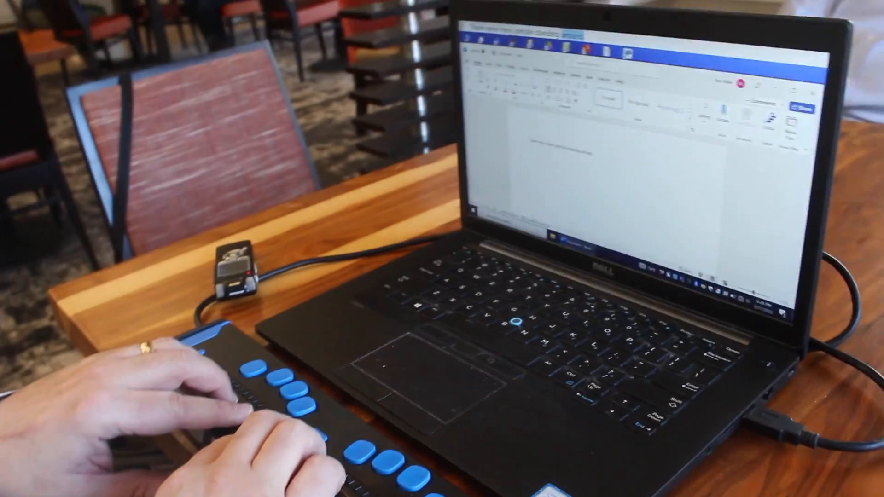
type("There were many people standing around.")
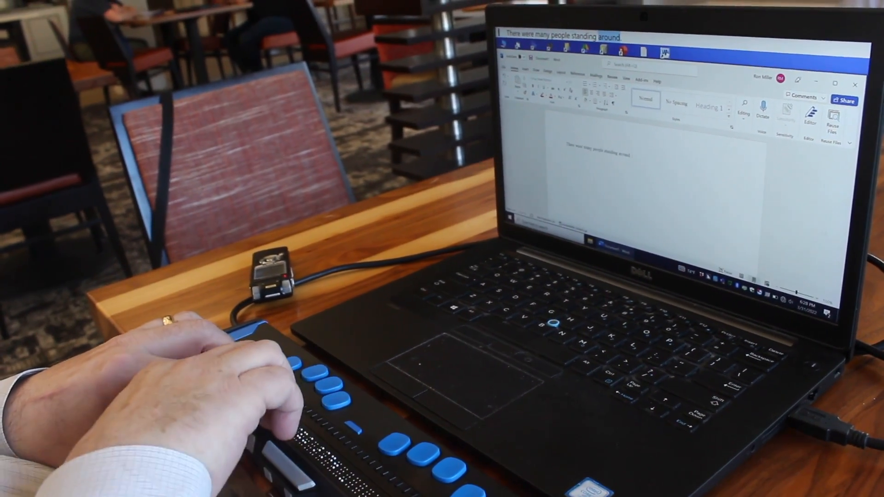